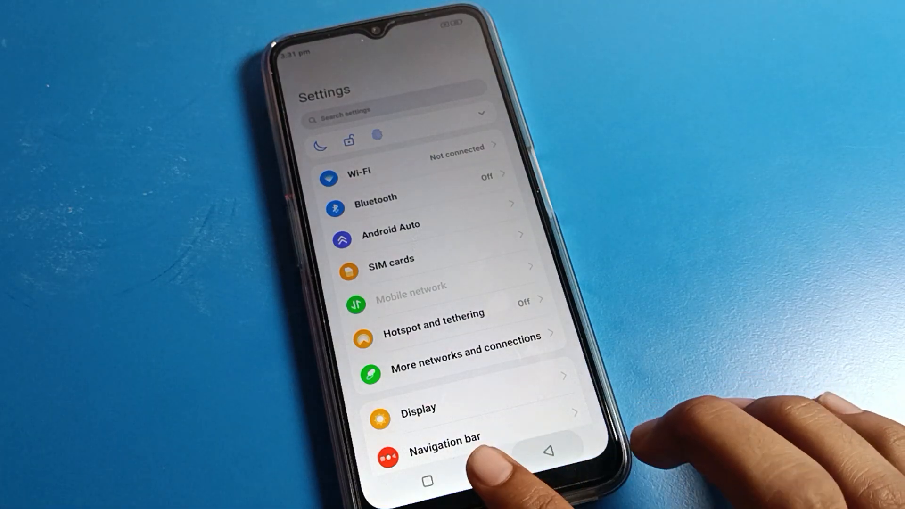
- Enable Gboard voice typing in the keyboard's Voice typing preferences and start dictation
{"action": "left_click", "coordinate": [428, 480]}
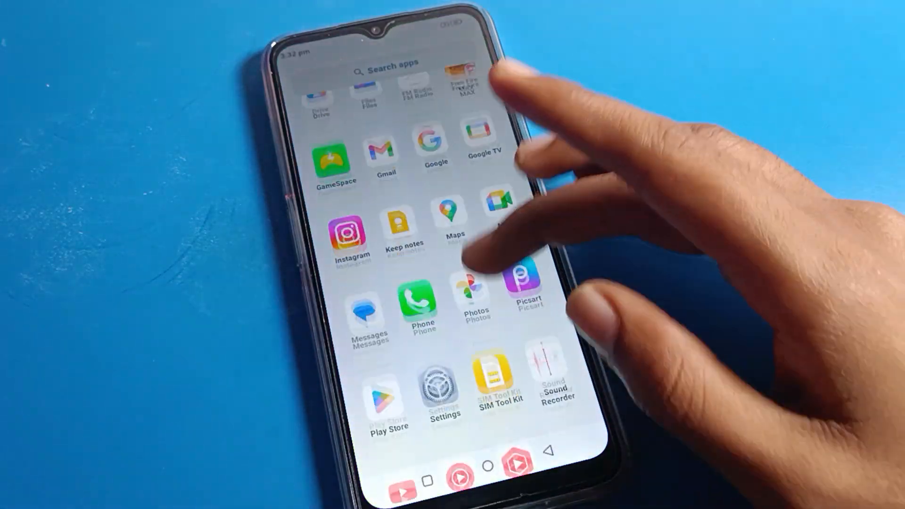
{"action": "left_click", "coordinate": [441, 393]}
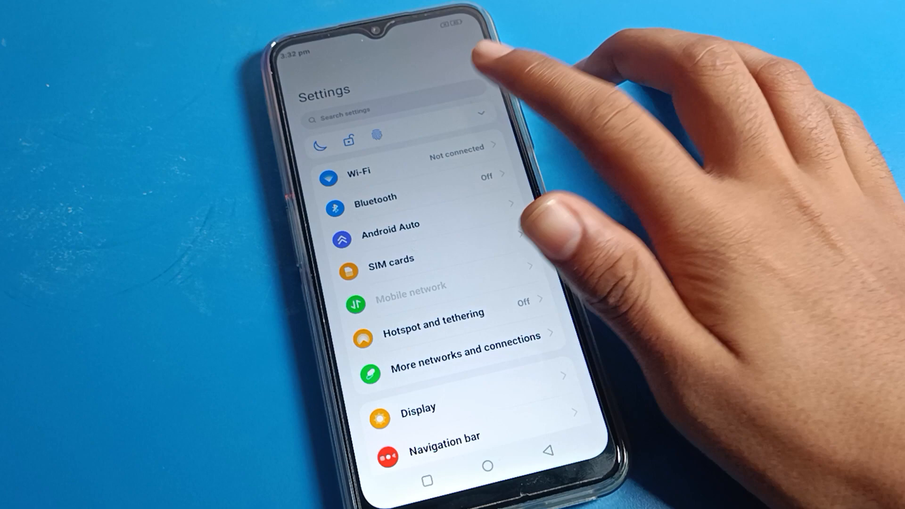
{"action": "left_click", "coordinate": [393, 111]}
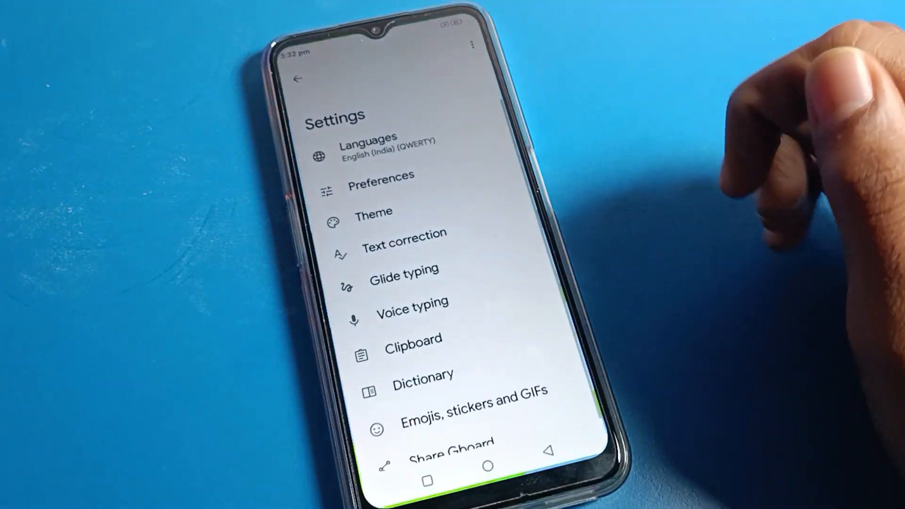
{"action": "scroll", "scroll_direction": "up", "scroll_amount": 3}
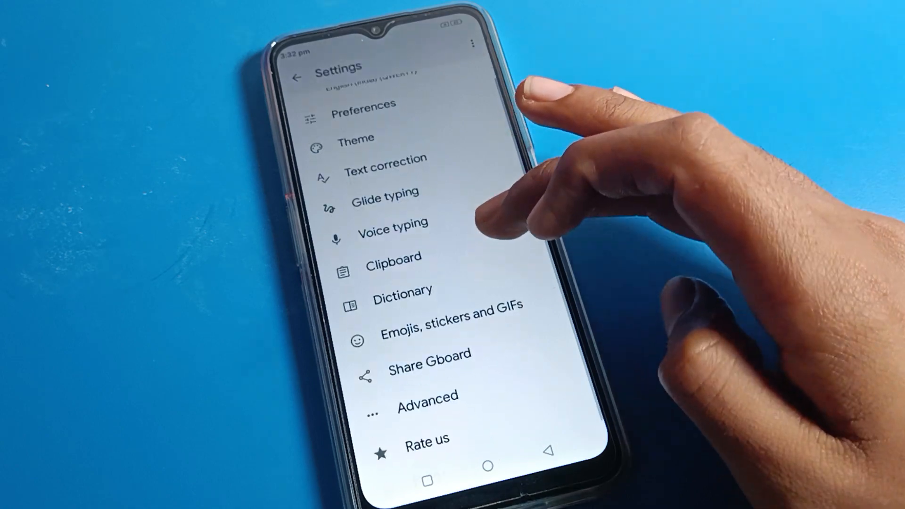
{"action": "left_click", "coordinate": [392, 223]}
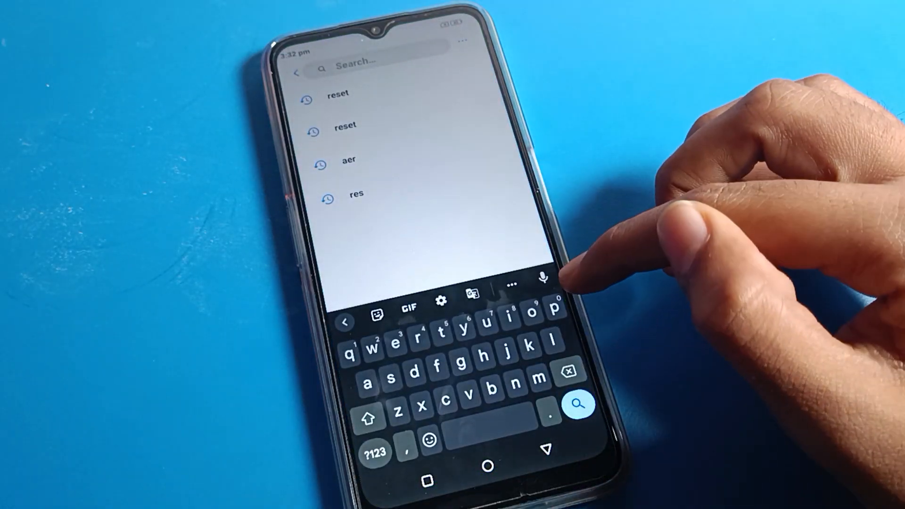
{"action": "mouse_move", "coordinate": [554, 271]}
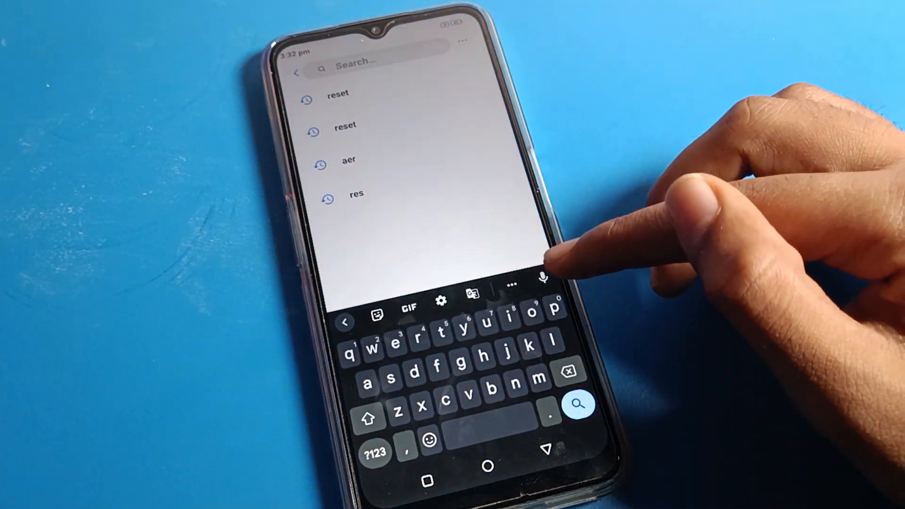
{"action": "left_click", "coordinate": [543, 280]}
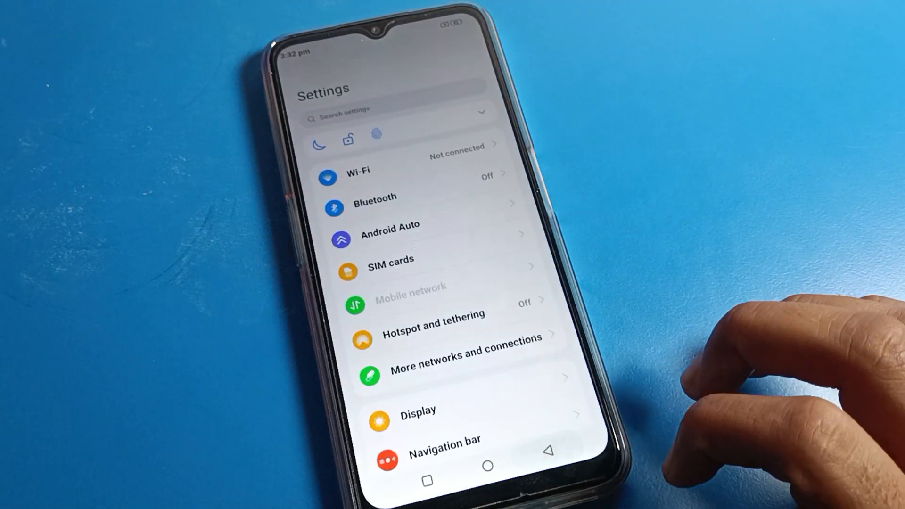
- Visit the Wi-Fi network list, return, and get the Settings search listening for speech
{"action": "left_click", "coordinate": [358, 171]}
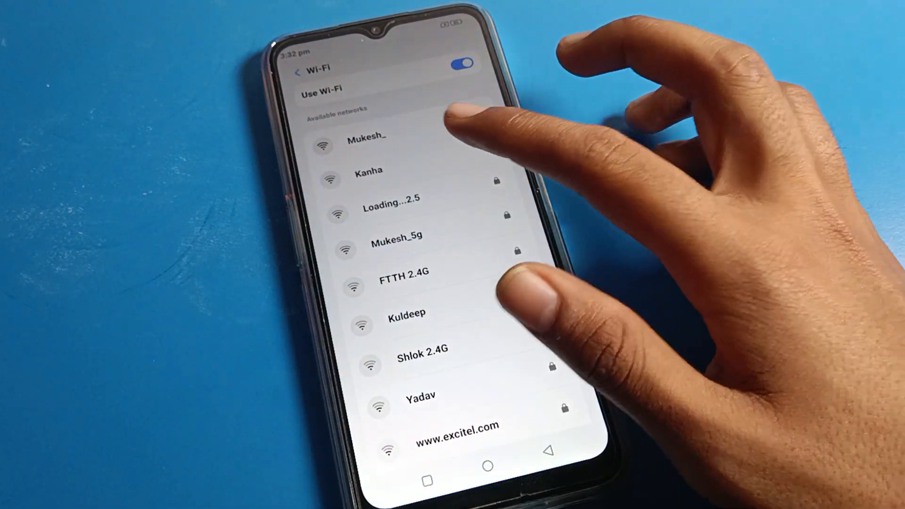
{"action": "left_click", "coordinate": [365, 137]}
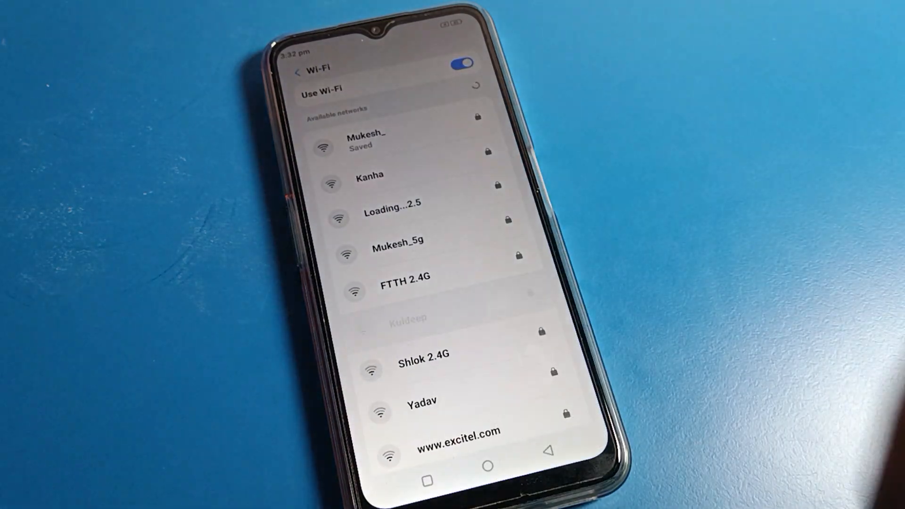
{"action": "left_click", "coordinate": [367, 140]}
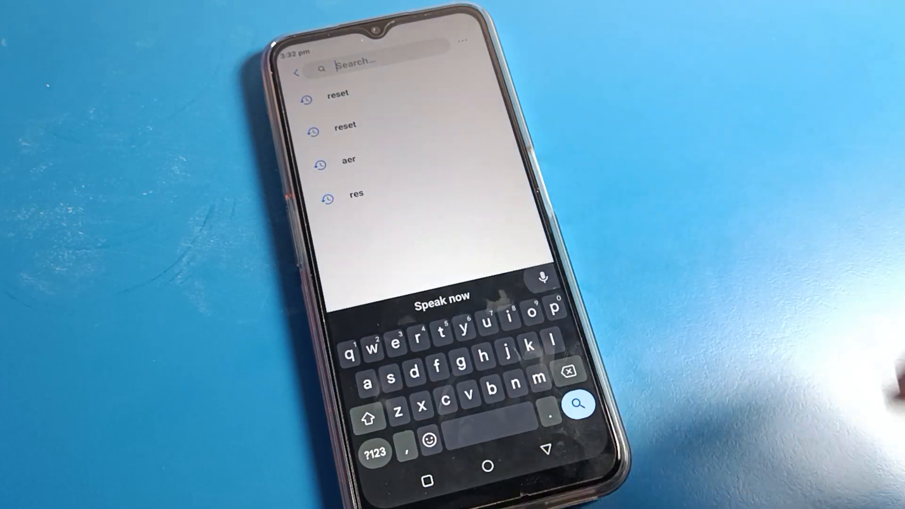
- Dictate 'do not disturb' then 'sound' into the Settings search, listing sound-related results
{"action": "left_click", "coordinate": [541, 278]}
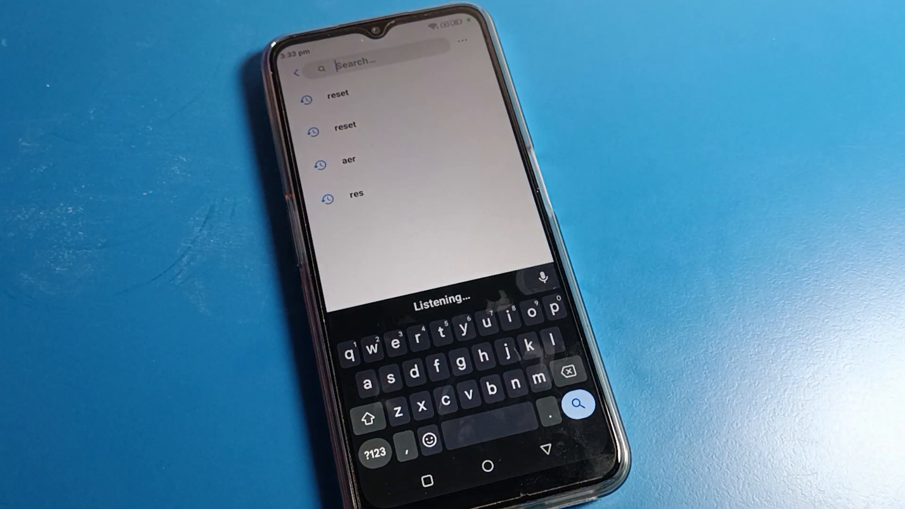
{"action": "type", "text": "do not disturb"}
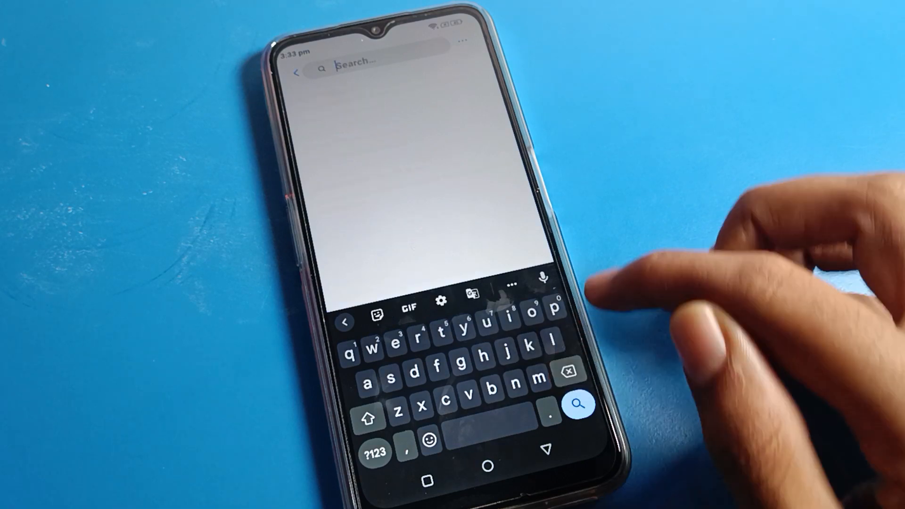
{"action": "left_click", "coordinate": [542, 277]}
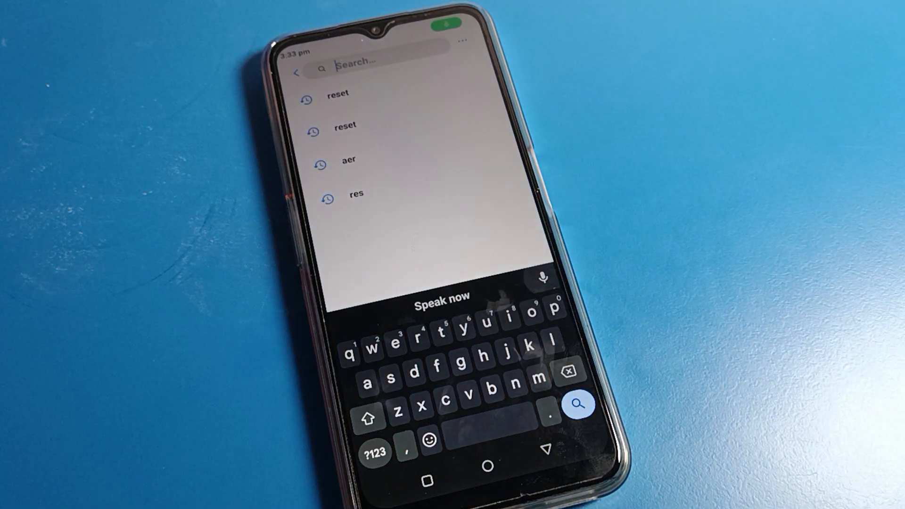
{"action": "type", "text": "sound"}
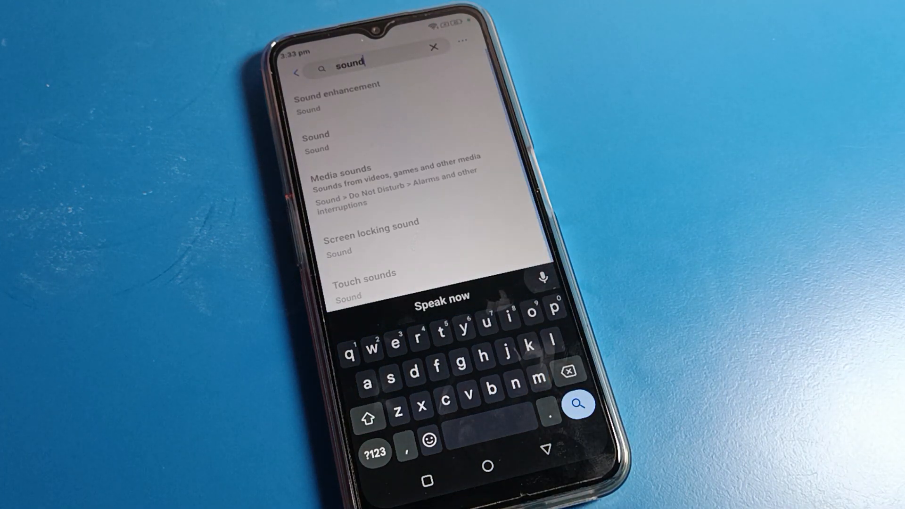
{"action": "left_click", "coordinate": [541, 278]}
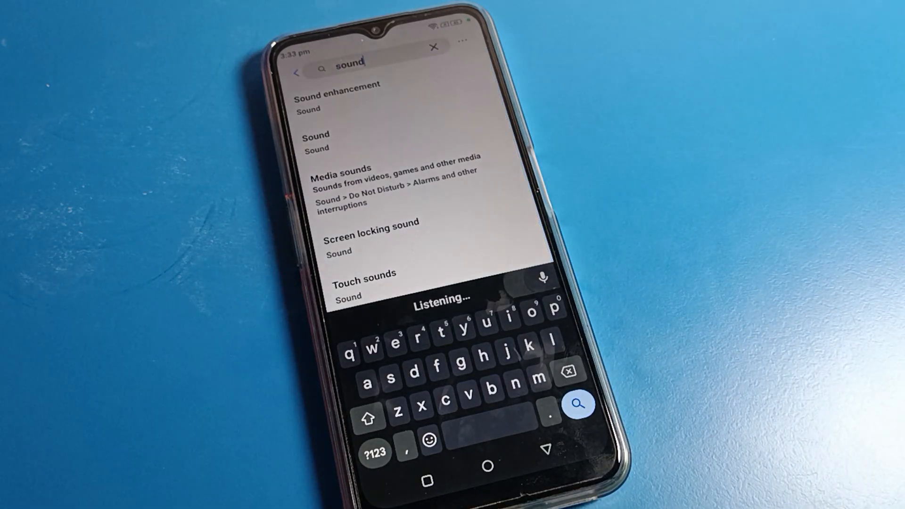